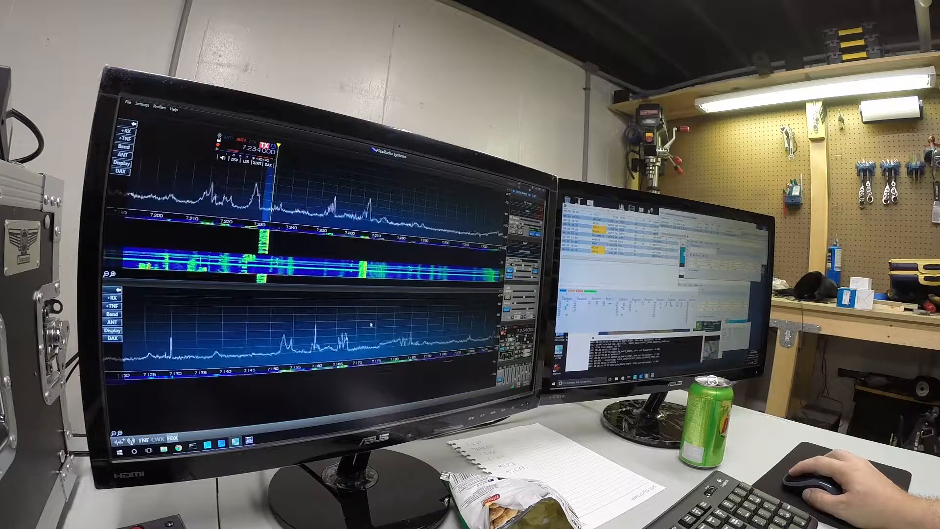
Step: Bring up the band keypad for the lower panadapter while transmitting on 7.234 MHz
left_click(122, 314)
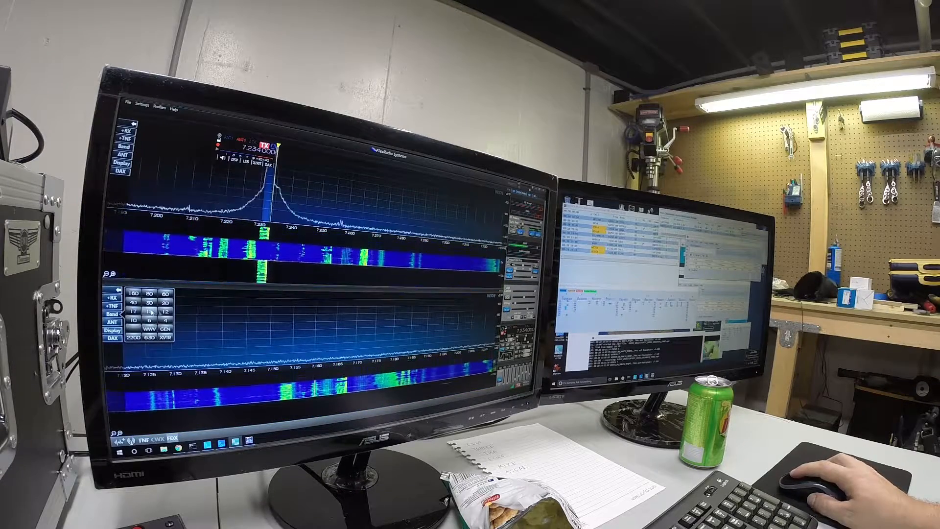